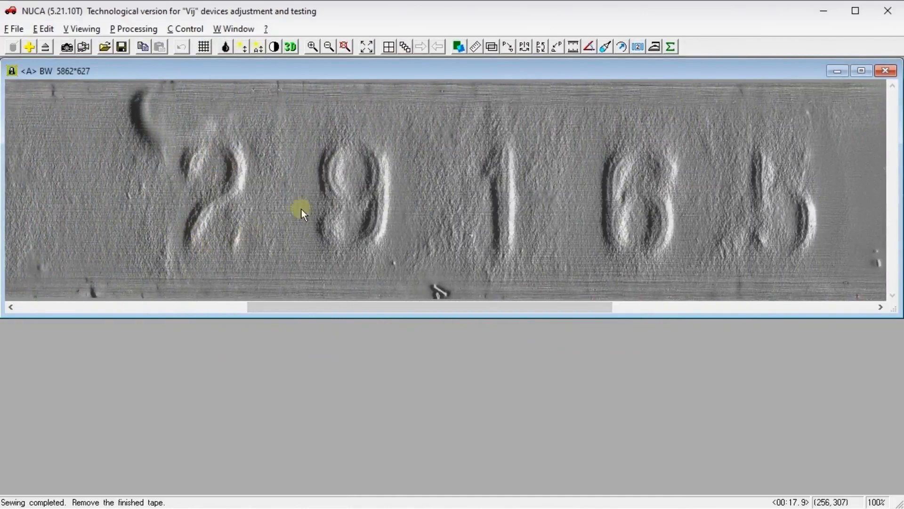
{"action": "mouse_move", "coordinate": [369, 240]}
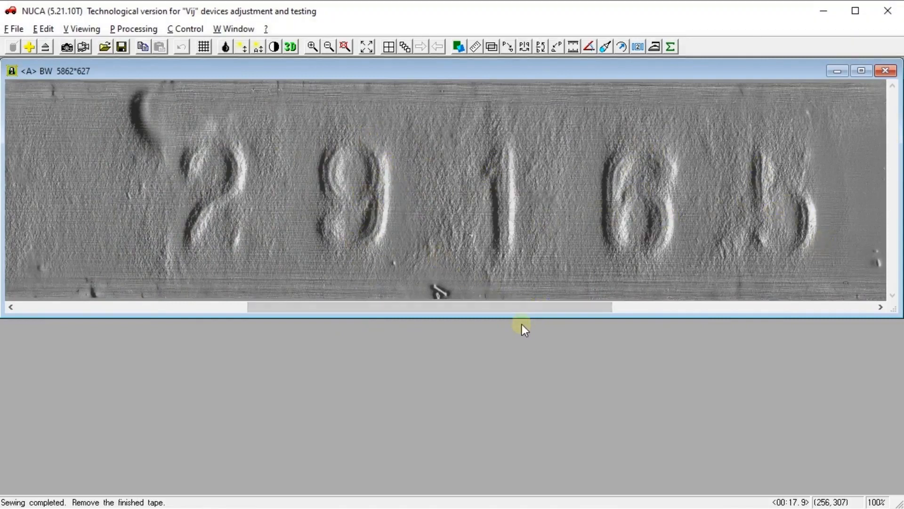
{"action": "mouse_move", "coordinate": [600, 280]}
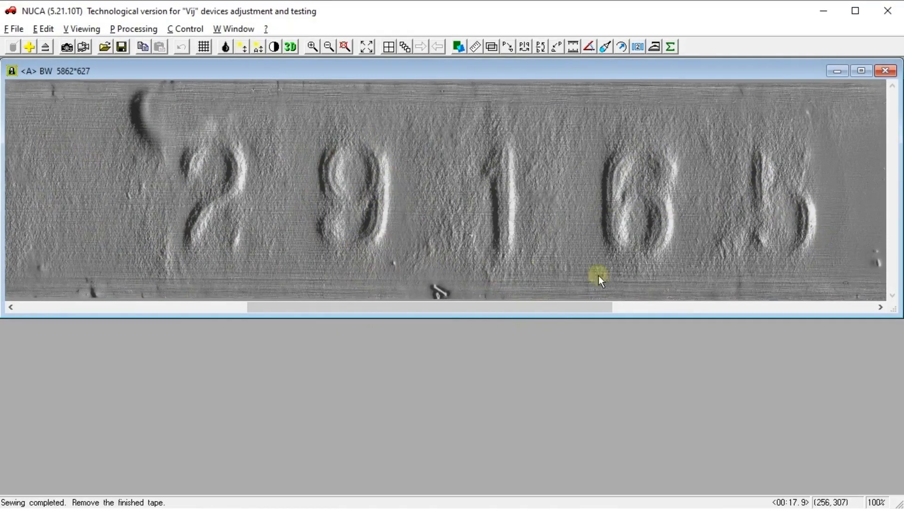